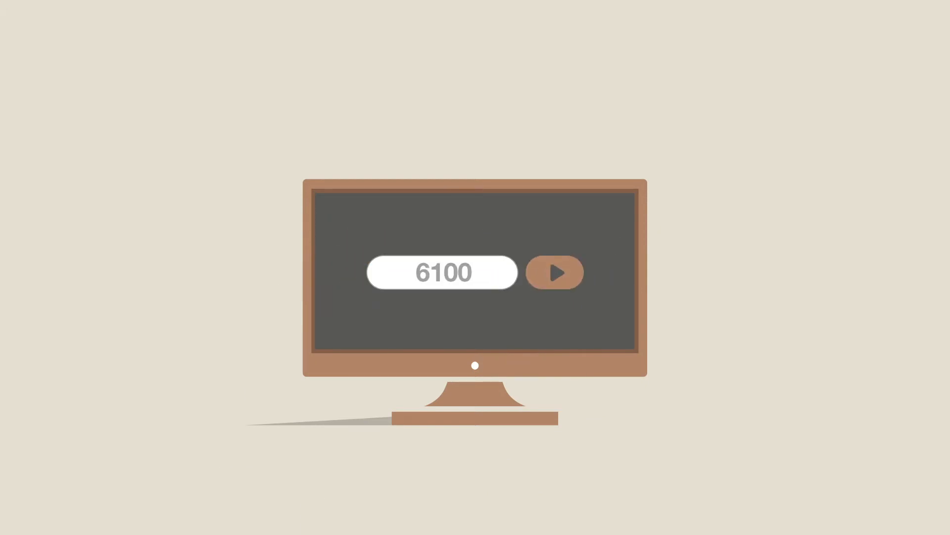
# - Enter a roof angle of 41° in place of 6100 and submit it so all four checks pass
pyautogui.click(555, 272)
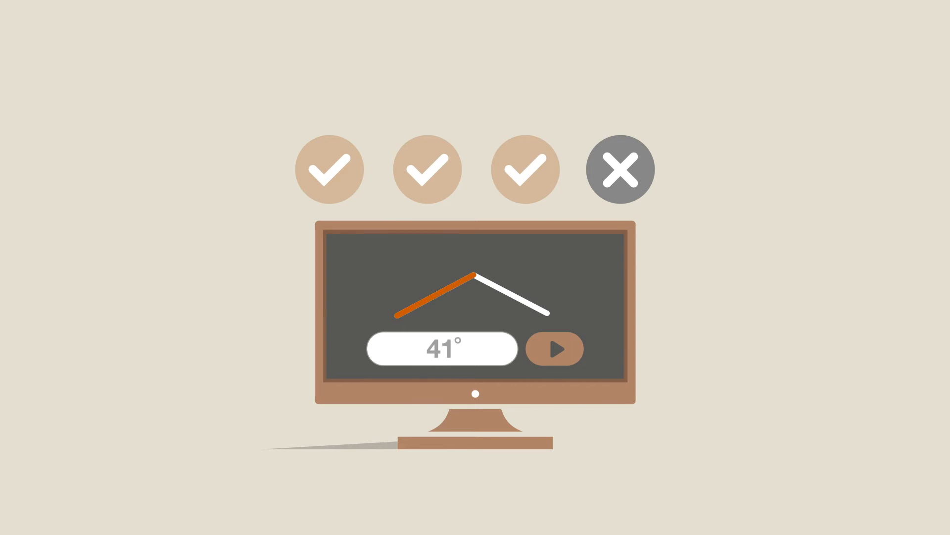
pyautogui.click(554, 349)
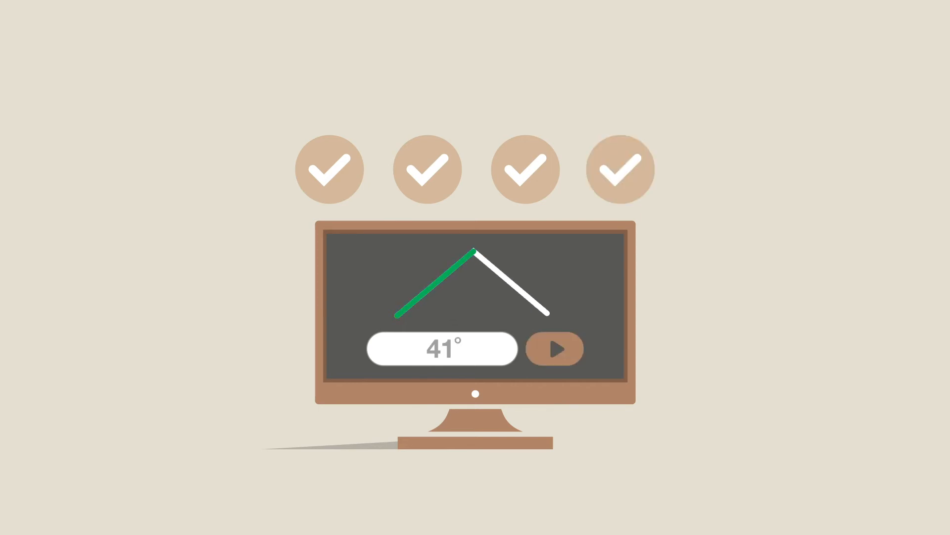